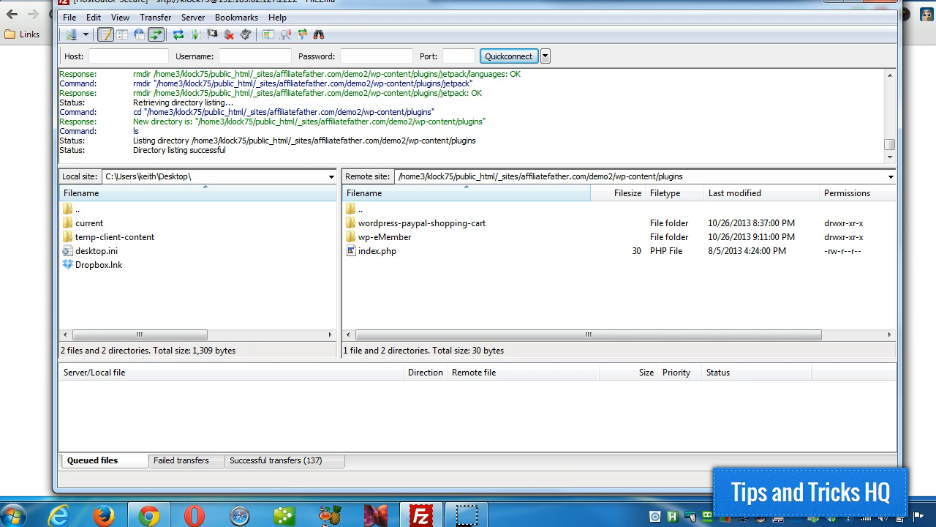
mouse_move(71, 38)
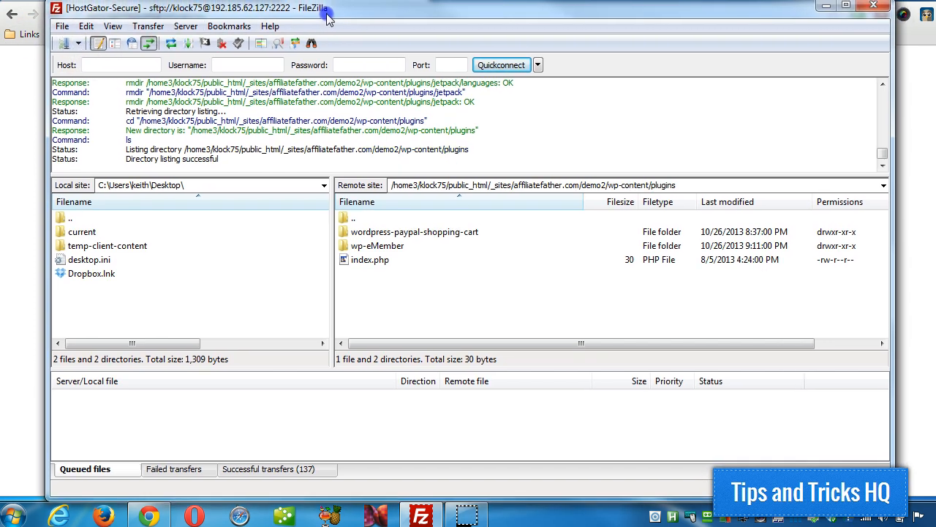
Navigate the remote pane up to the demo2 site root listing wp-admin, wp-content and wp-includes.
double_click(354, 216)
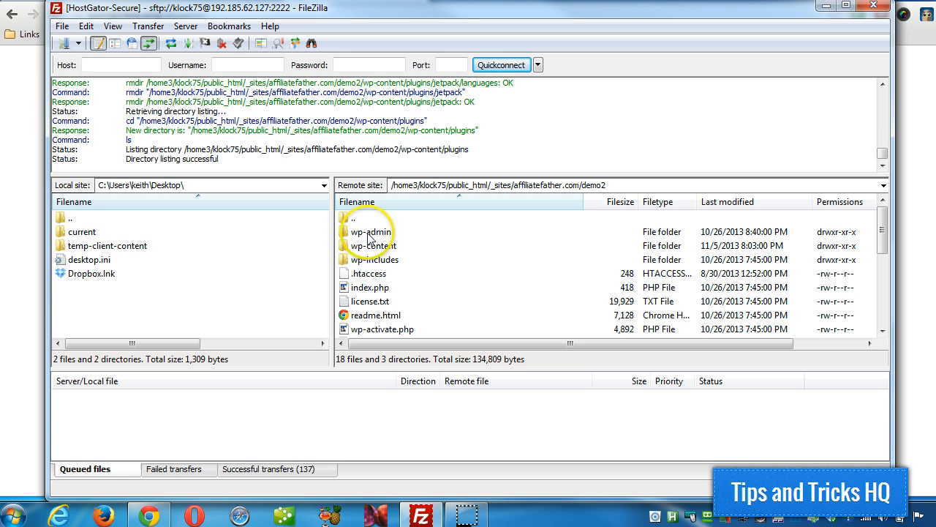
mouse_move(378, 249)
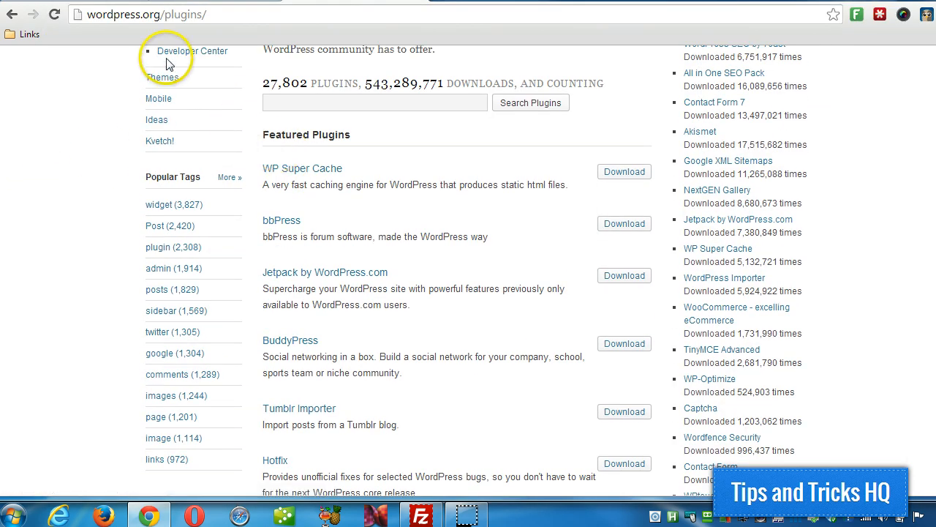
Download the Hotfix plugin archive from the wordpress.org featured plugins list to the desktop.
scroll(down, 3)
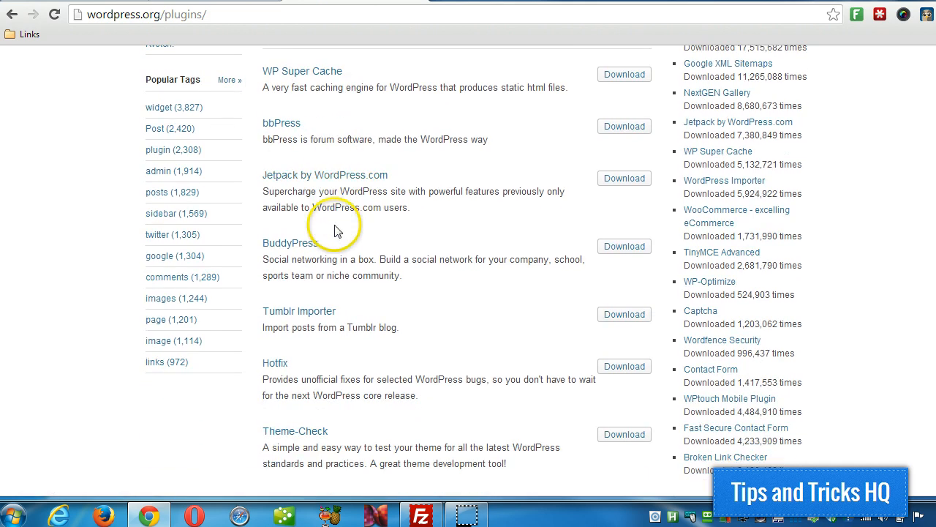
scroll(down, 3)
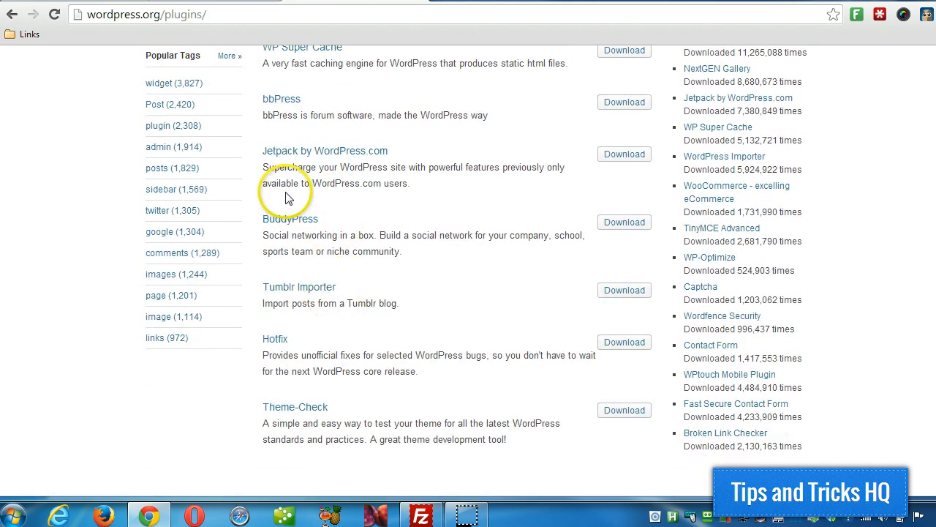
click(623, 343)
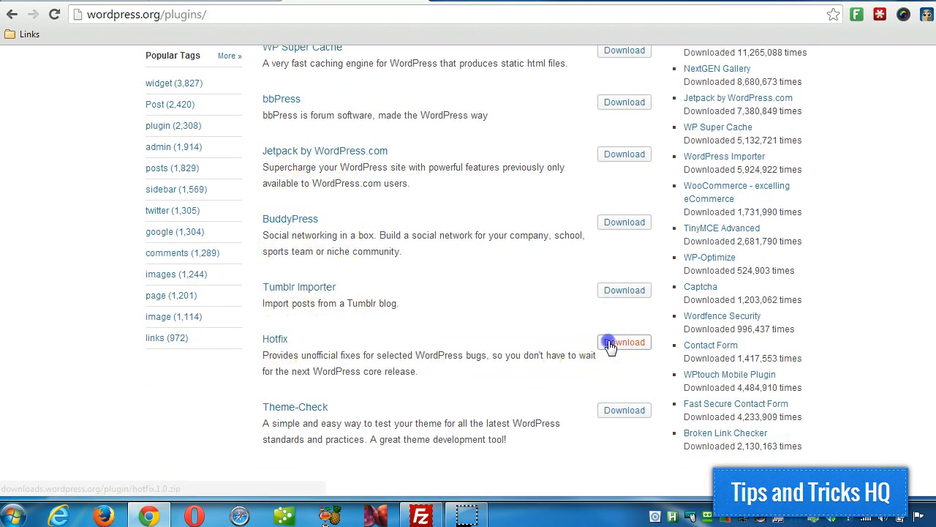
click(623, 343)
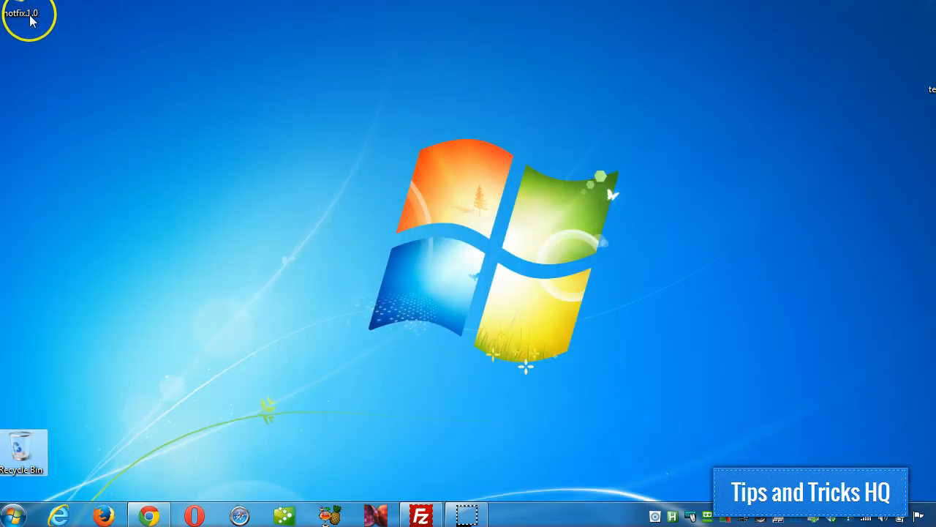
Extract hotfix.1.0.zip to the Desktop, producing a hotfix folder, and return to FileZilla.
double_click(22, 15)
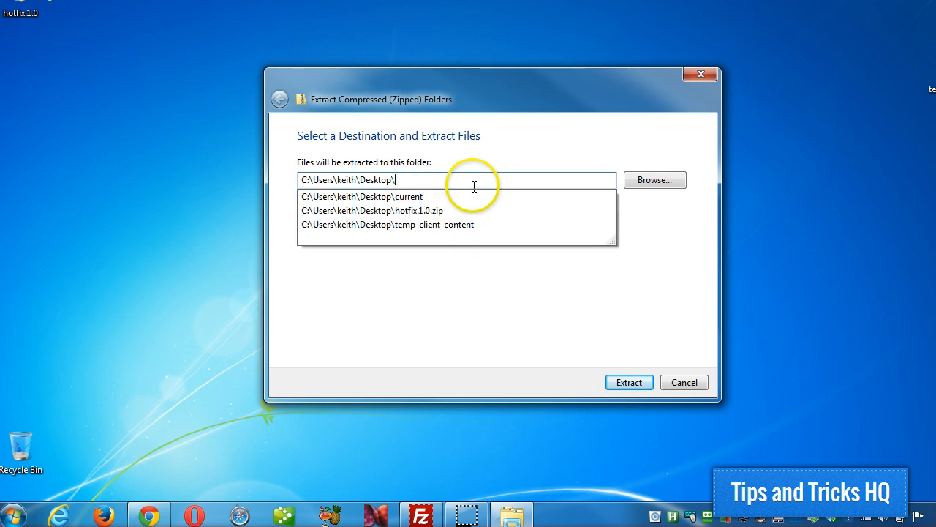
click(629, 382)
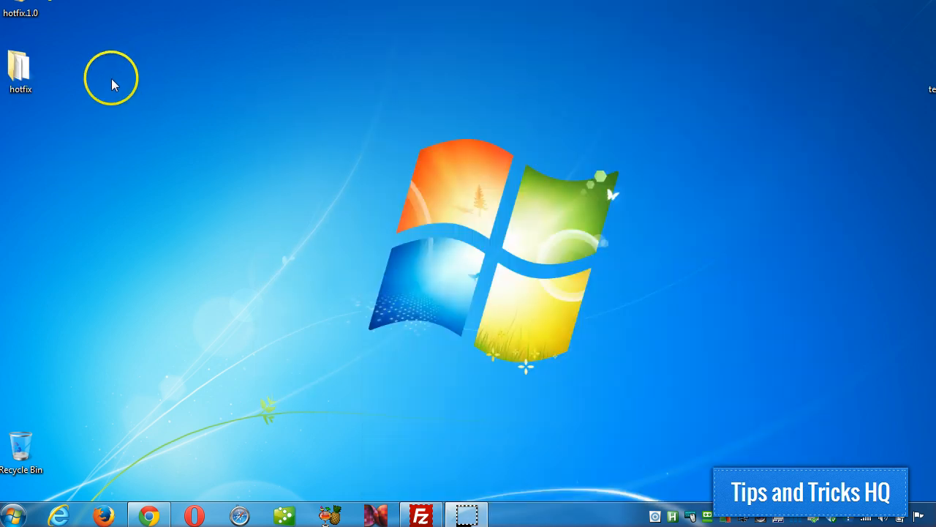
double_click(20, 66)
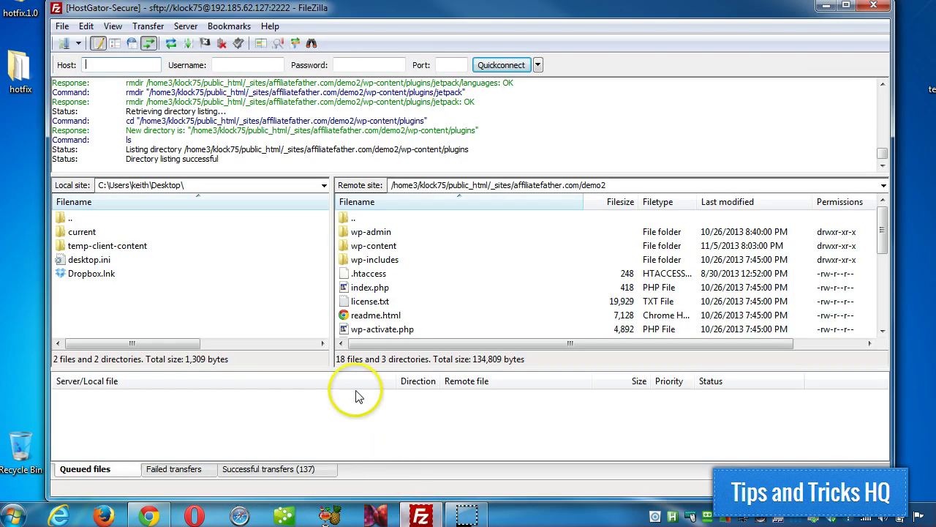
Refresh the listings and browse the server side into wp-content/plugins.
click(110, 26)
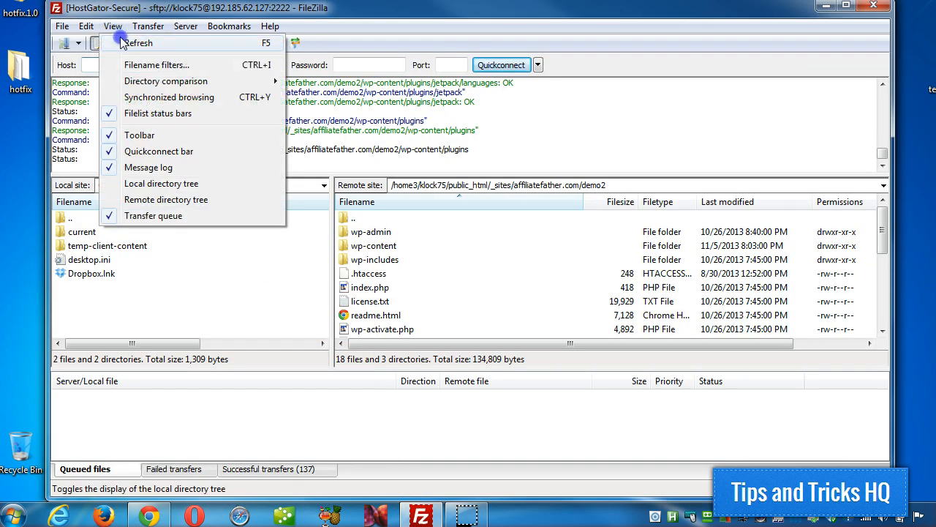
click(82, 246)
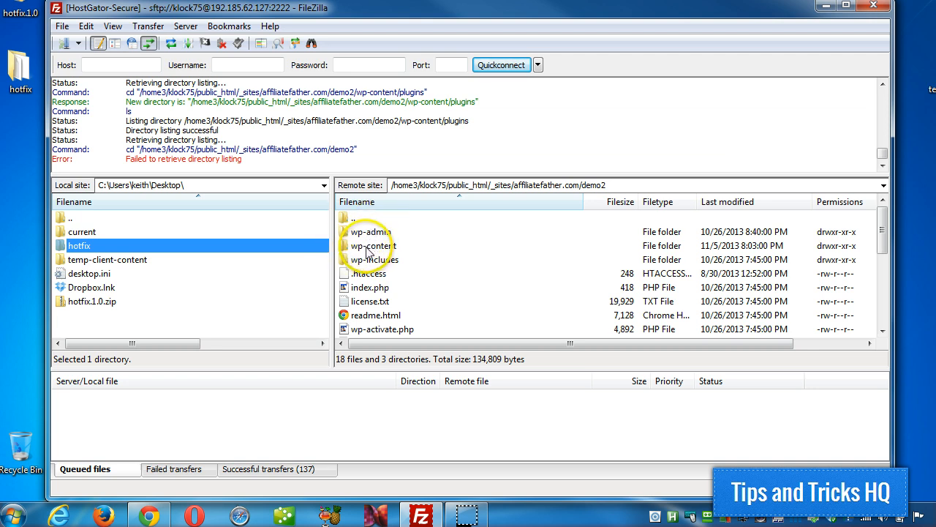
click(373, 246)
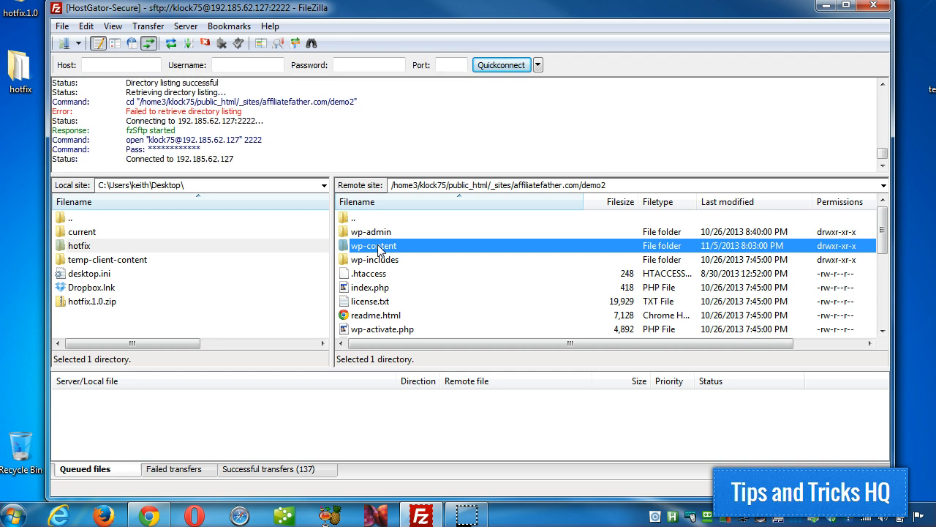
double_click(374, 246)
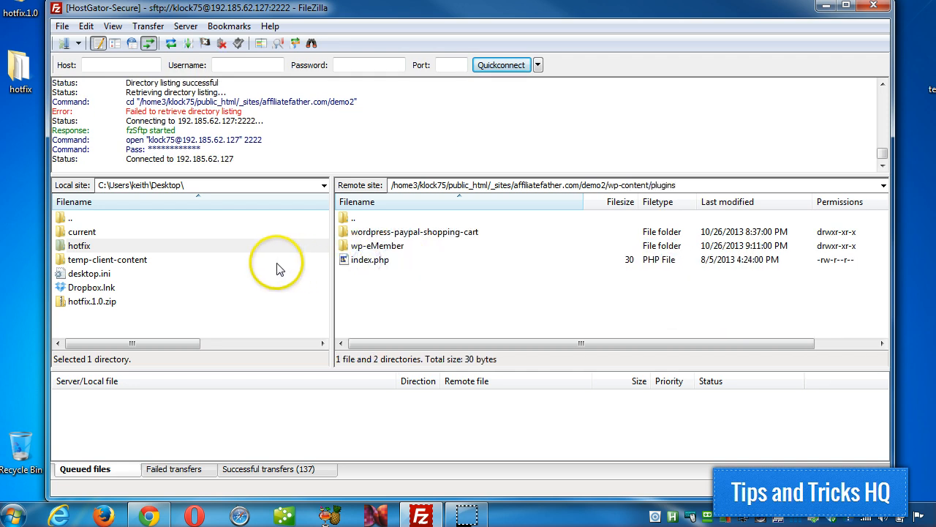
Upload the local hotfix folder into the server's plugins folder.
right_click(79, 246)
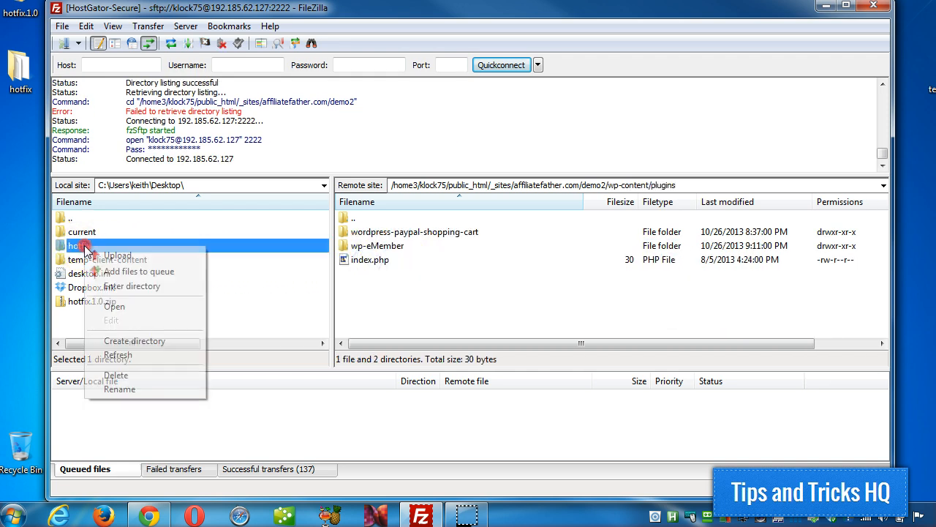
click(117, 254)
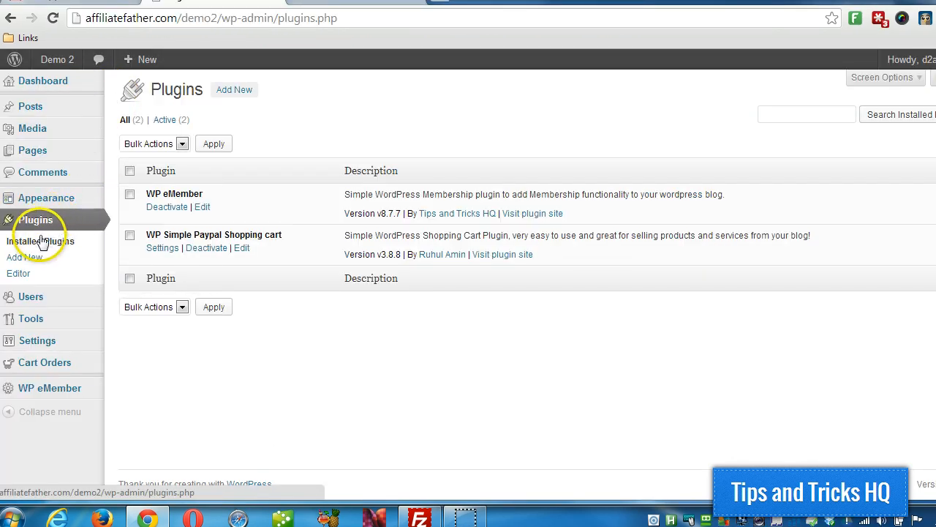
Reload Installed Plugins so Hotfix appears, then show the hotfix folder in FileZilla's plugins listing.
click(41, 240)
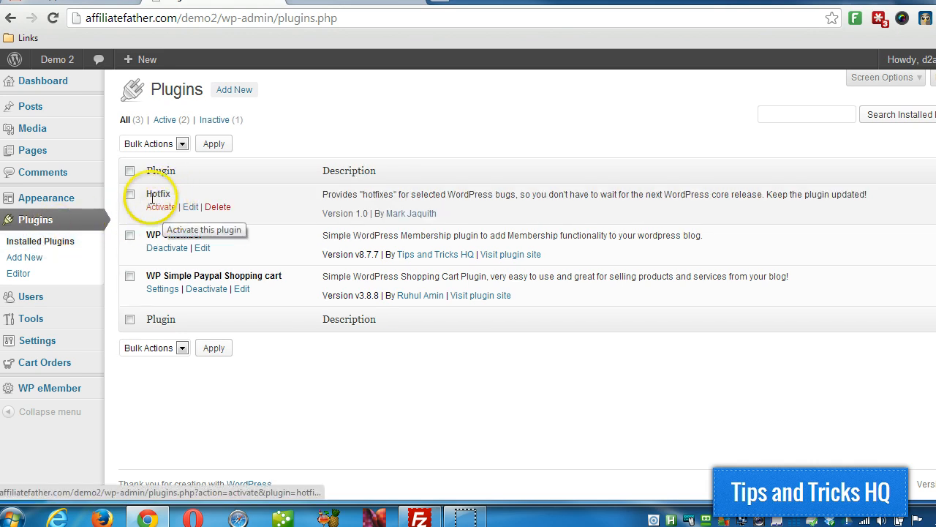
click(416, 518)
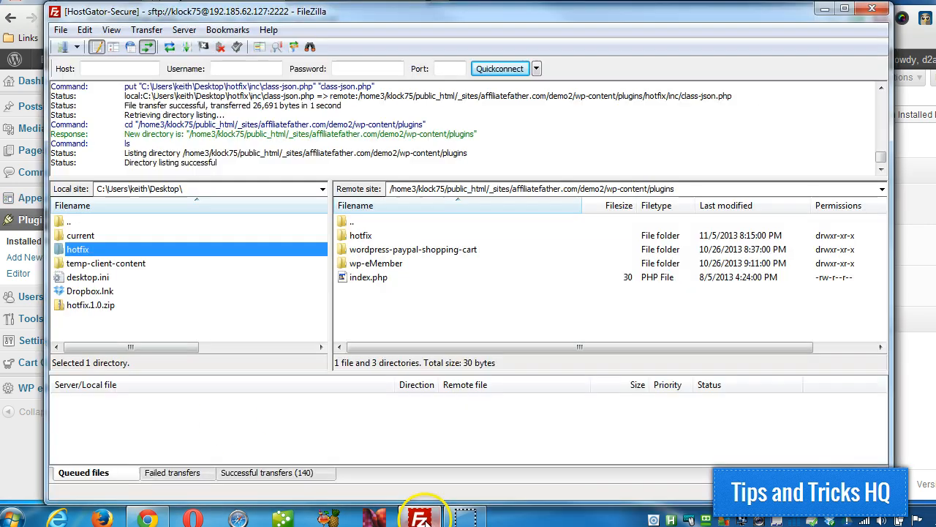